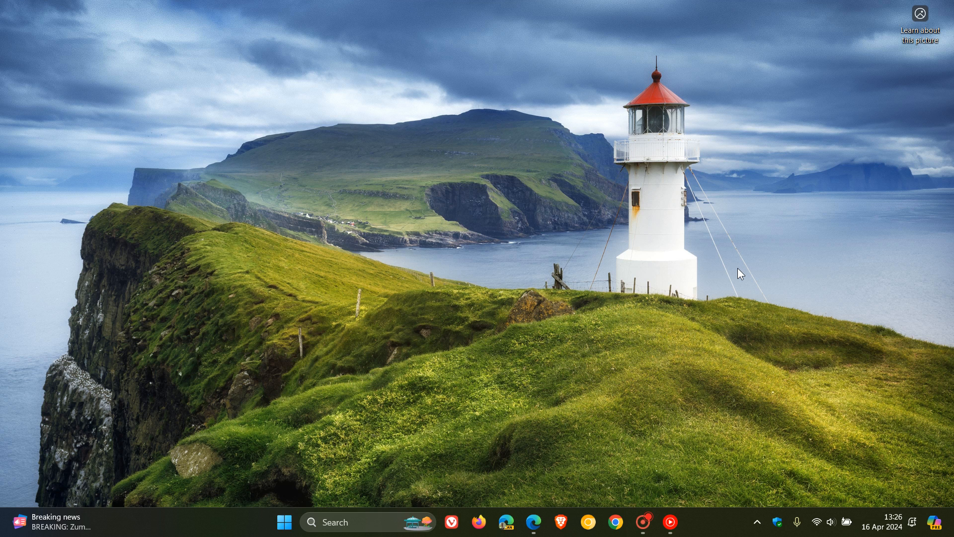
# Restore the Tech Community Office 2016/2019 end-of-support post and reveal its 'This post applies to' list
pyautogui.click(533, 522)
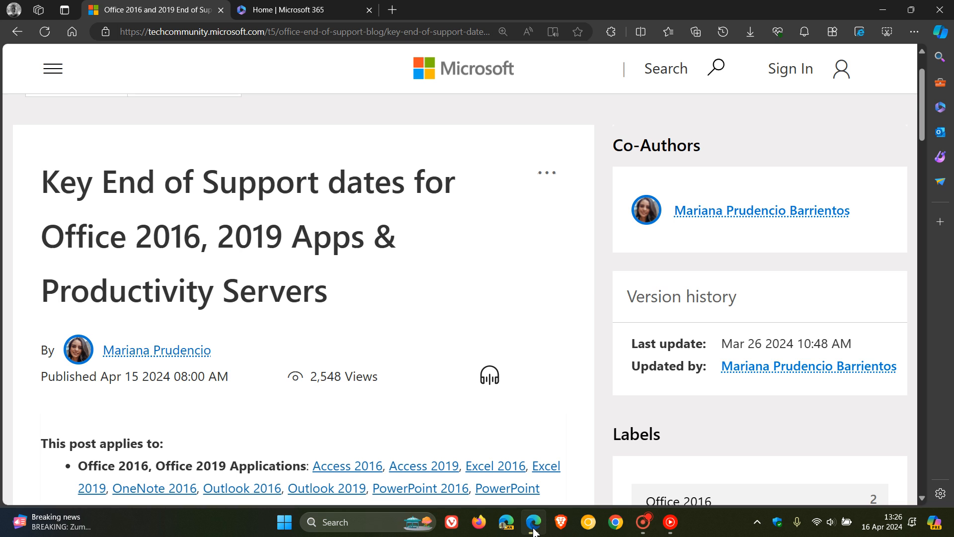
pyautogui.scroll(-3)
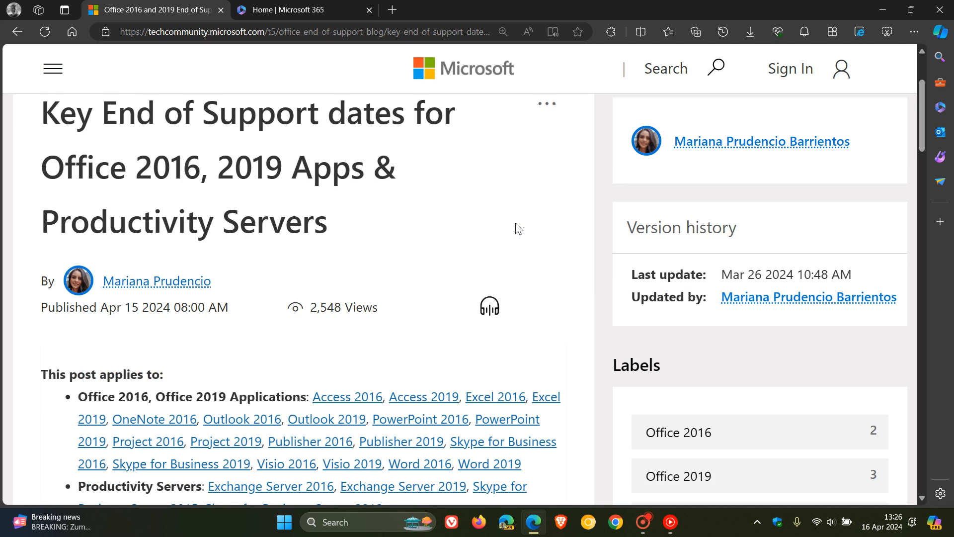
pyautogui.scroll(-3)
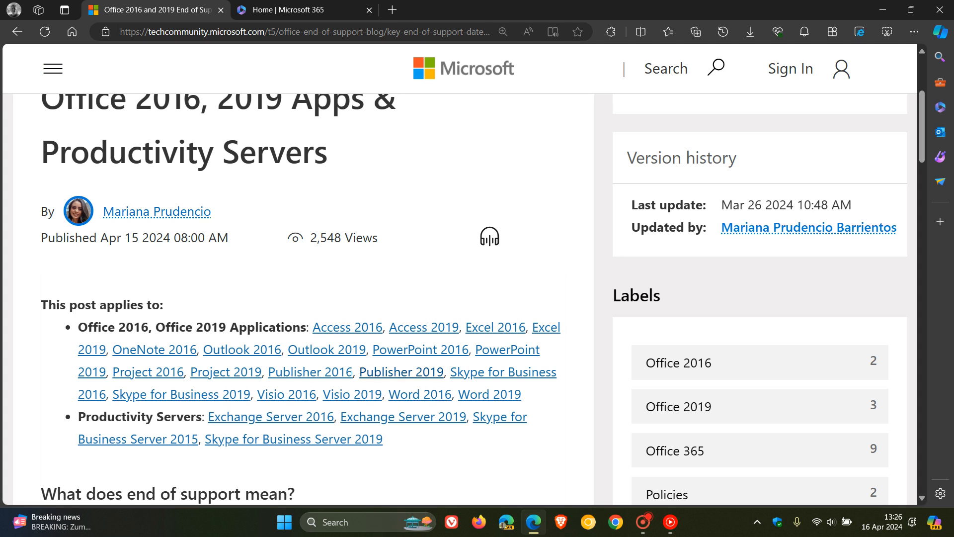
pyautogui.moveTo(557, 272)
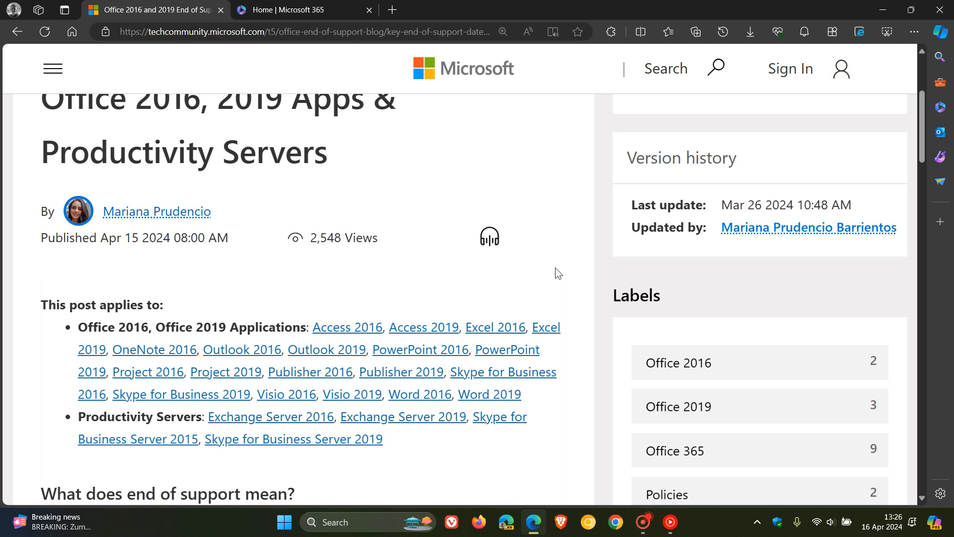
pyautogui.moveTo(389, 387)
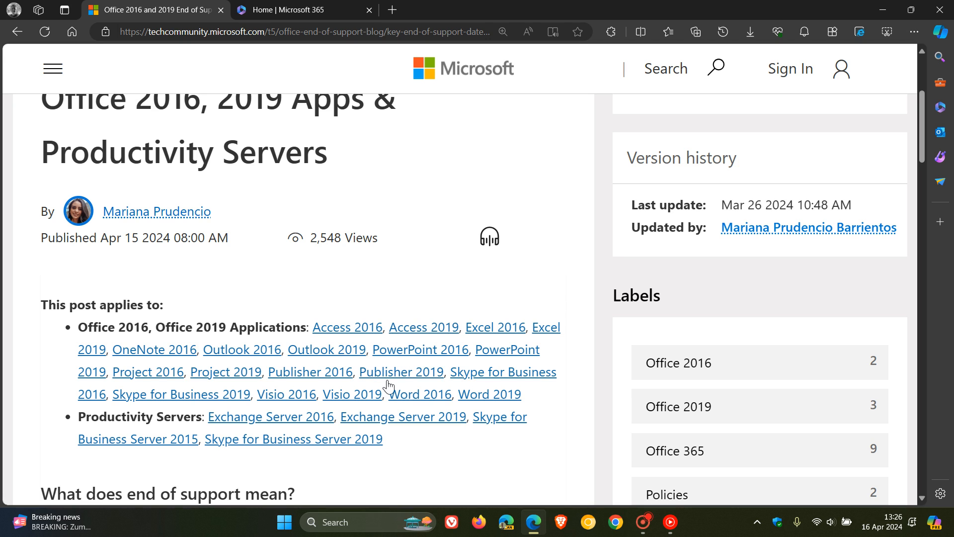
pyautogui.moveTo(572, 257)
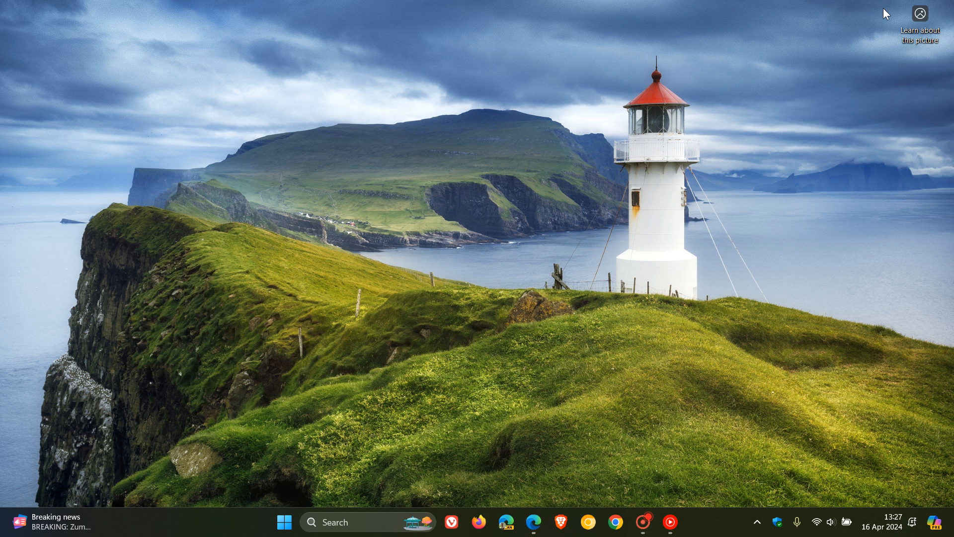
pyautogui.moveTo(595, 151)
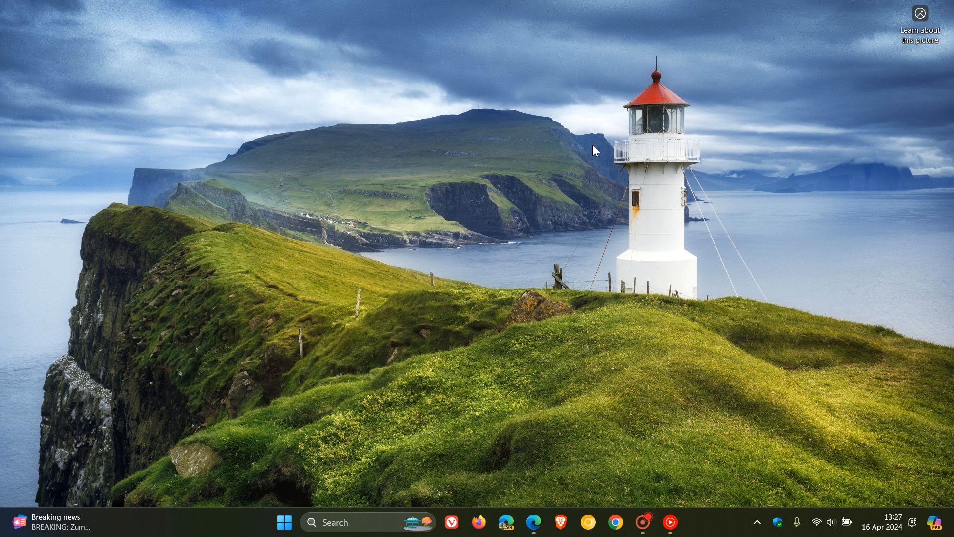
pyautogui.moveTo(518, 417)
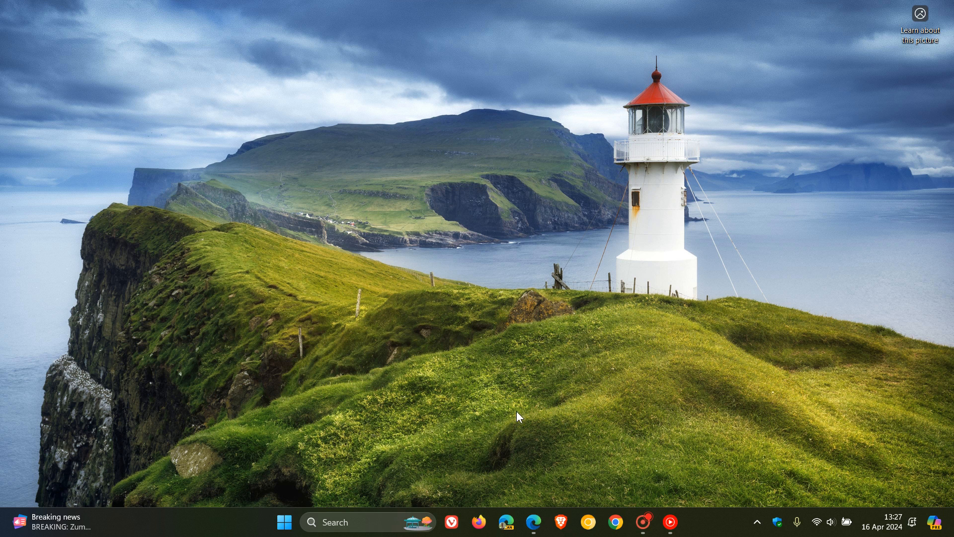
pyautogui.click(533, 521)
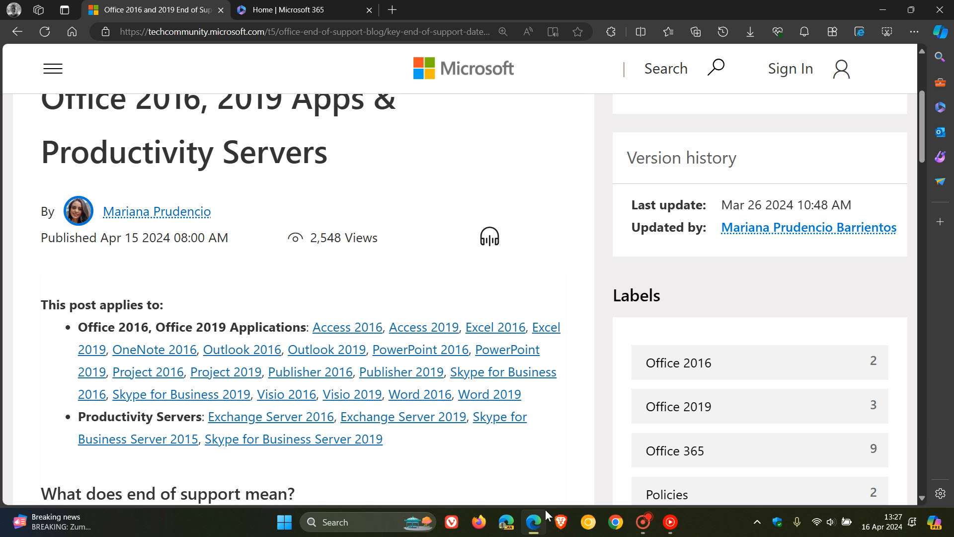
pyautogui.click(302, 10)
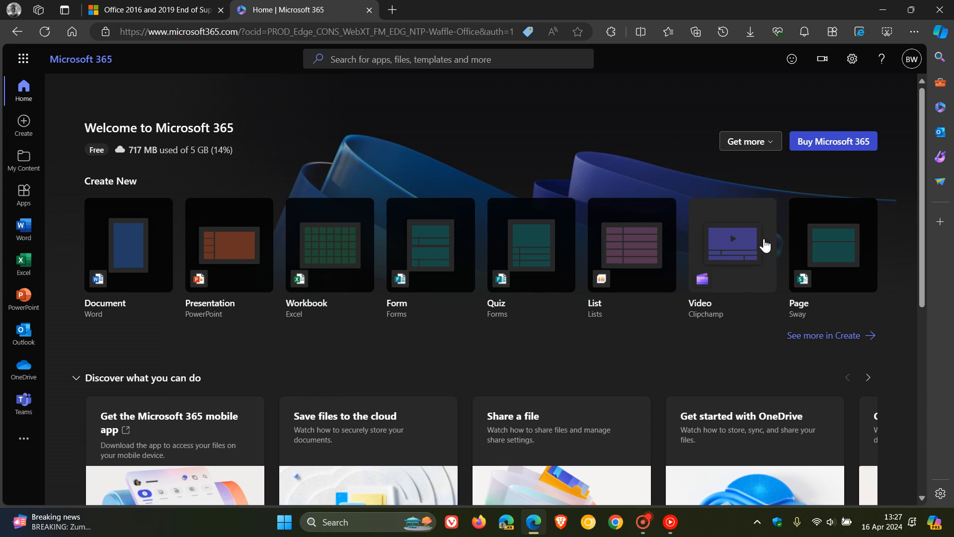
pyautogui.moveTo(651, 151)
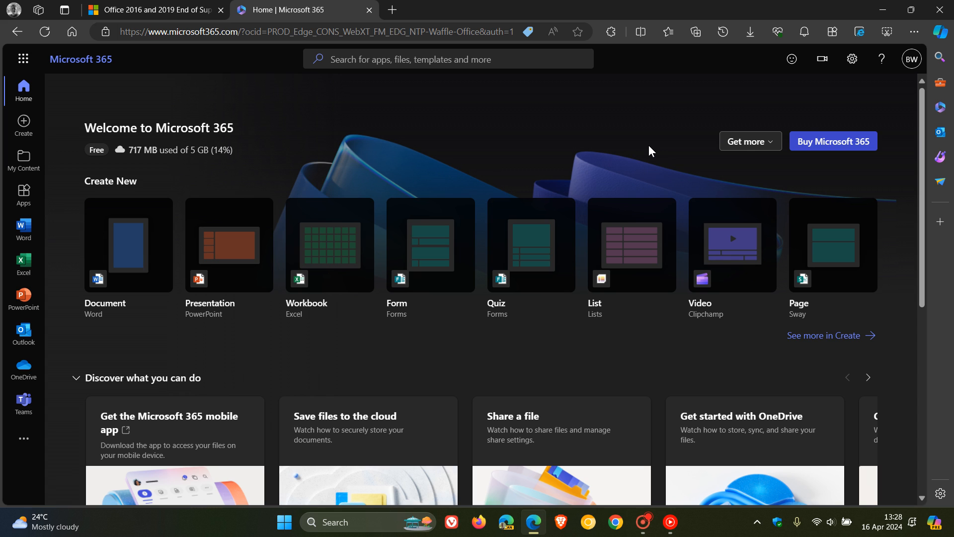
pyautogui.moveTo(881, 11)
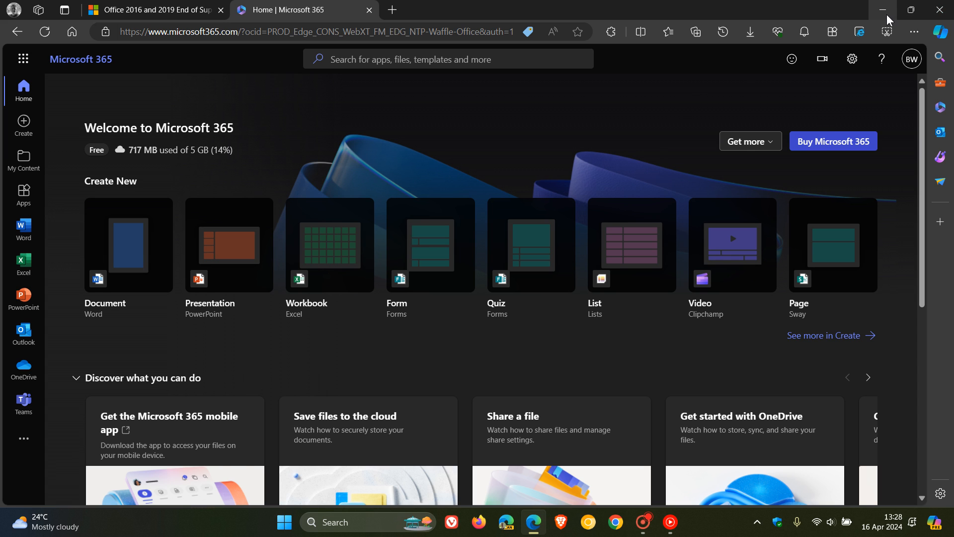
pyautogui.click(885, 10)
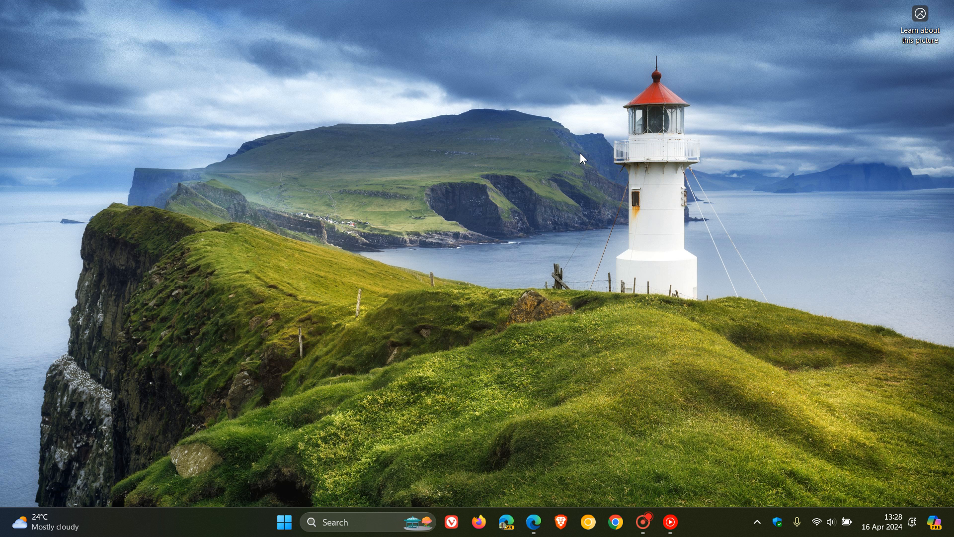